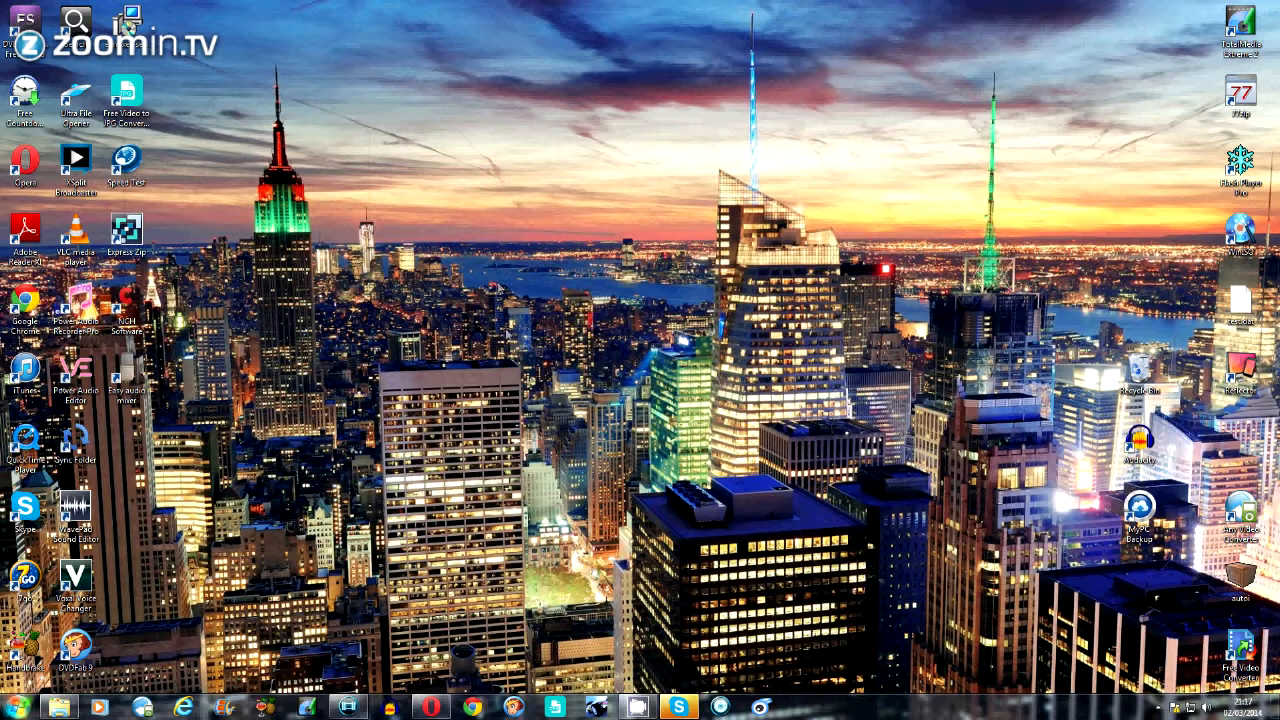
mouse_move(512, 344)
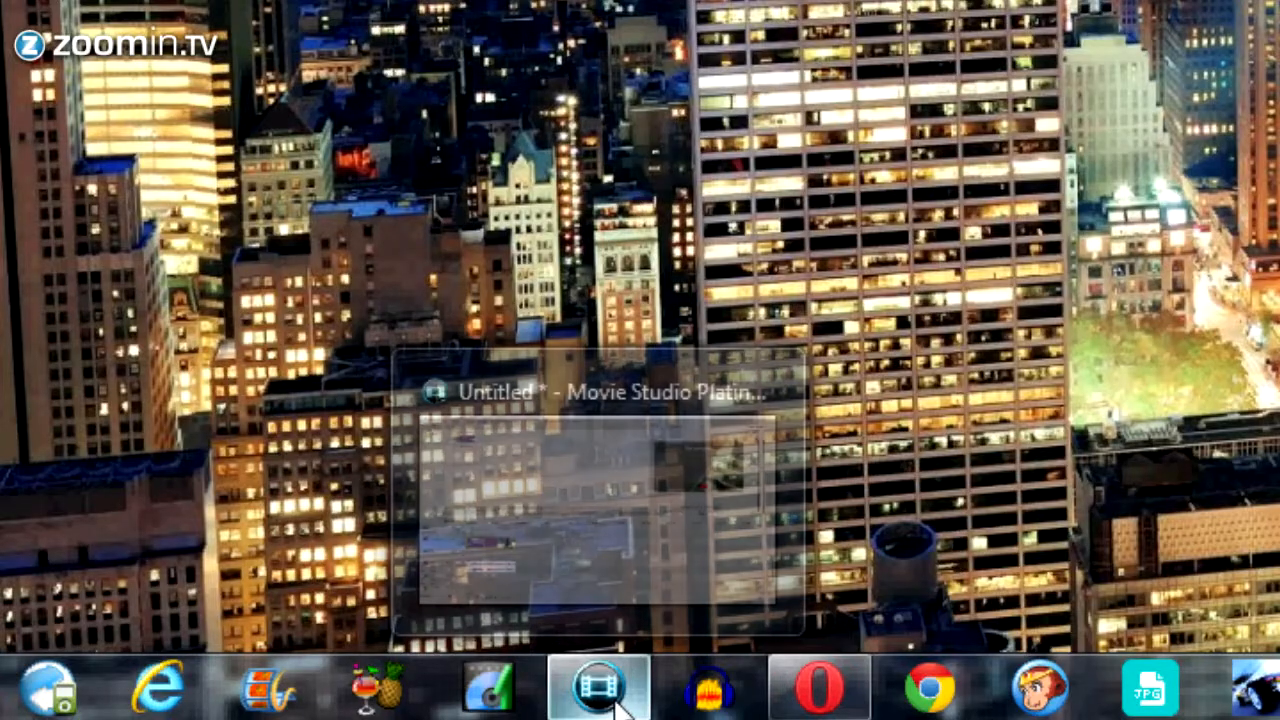
- Bring the Movie Studio project window back to the front
left_click(598, 688)
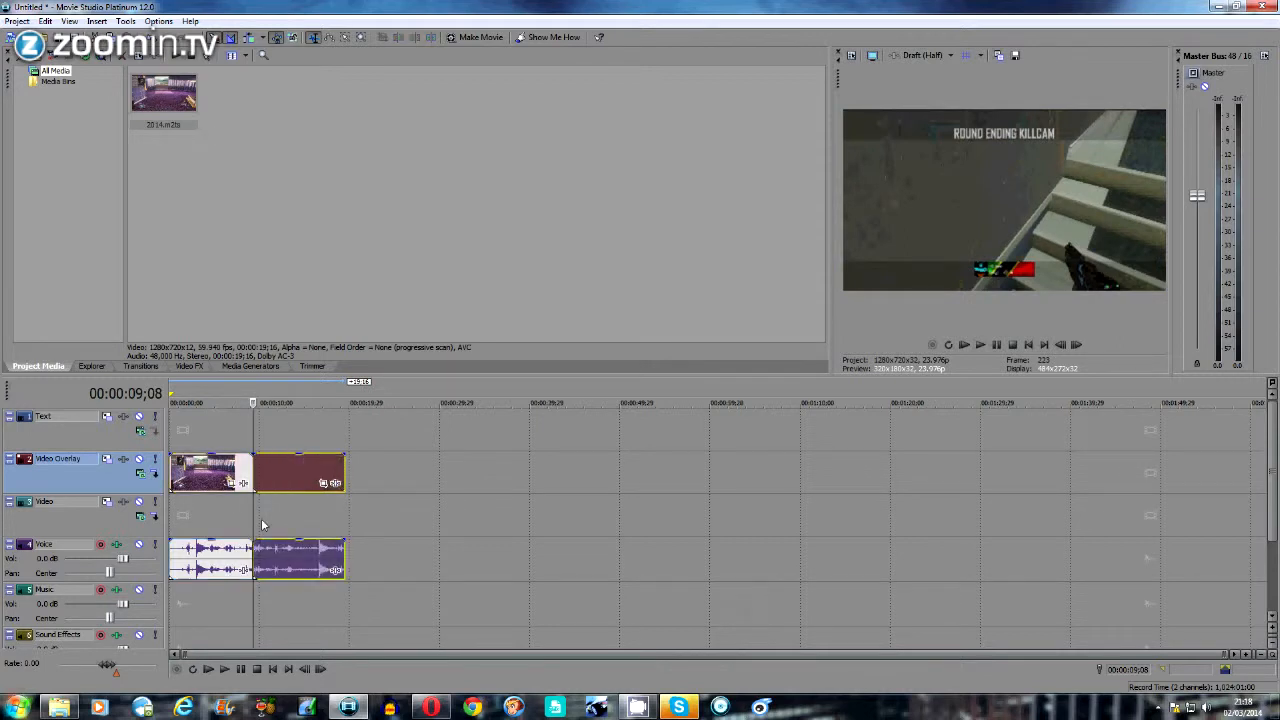
- Delete the second part of the split gameplay clip from the timeline
right_click(204, 472)
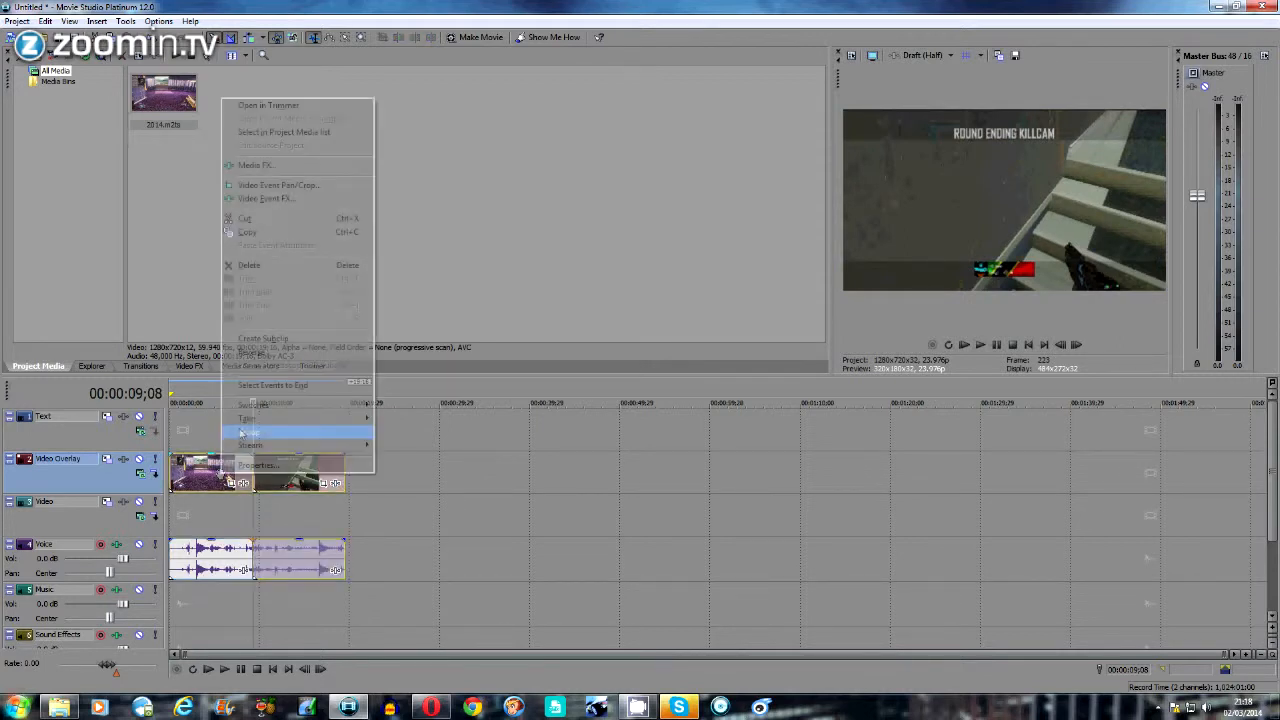
mouse_move(248, 264)
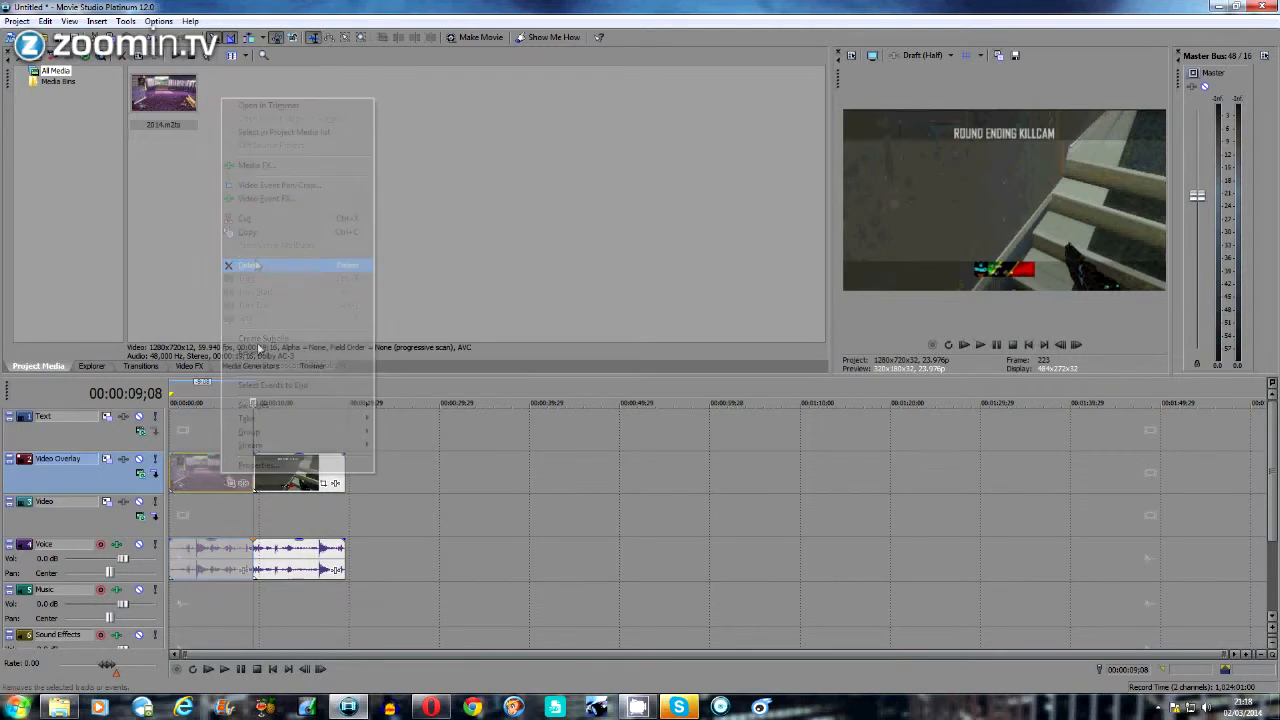
left_click(248, 264)
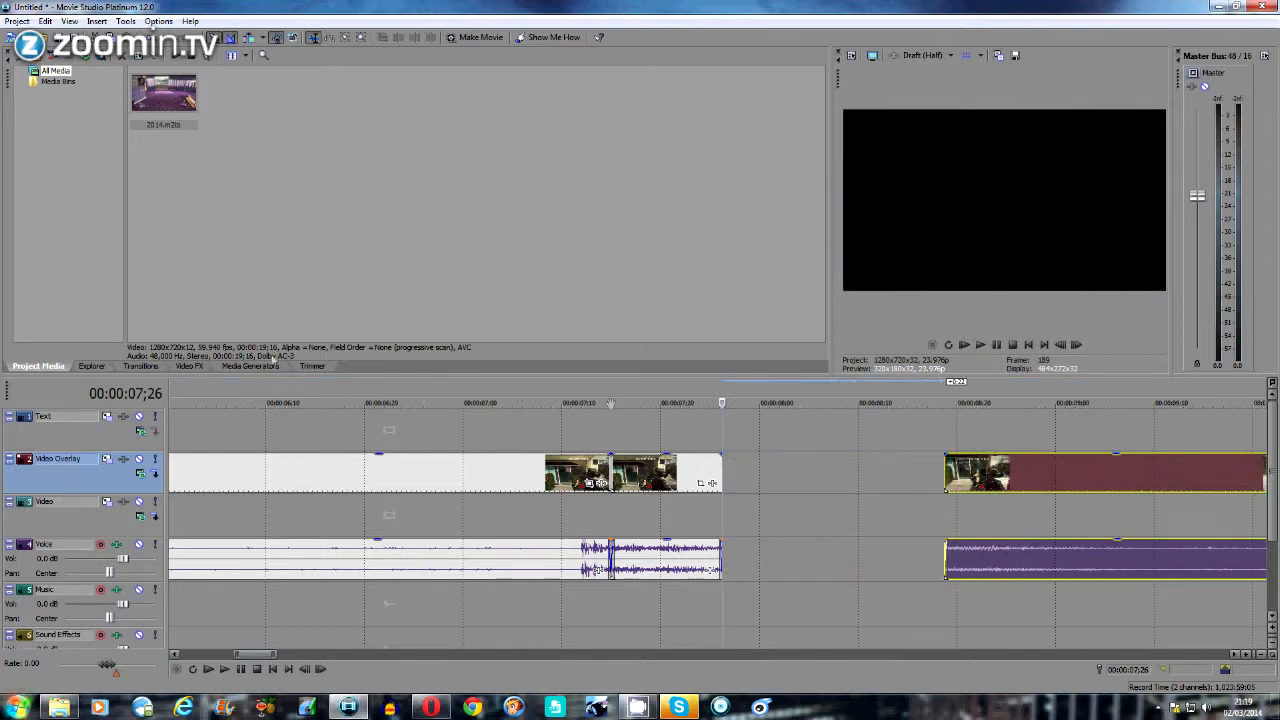
- Locate TwixtorPRO in the Video FX list and select its 'best' preset
left_click(188, 364)
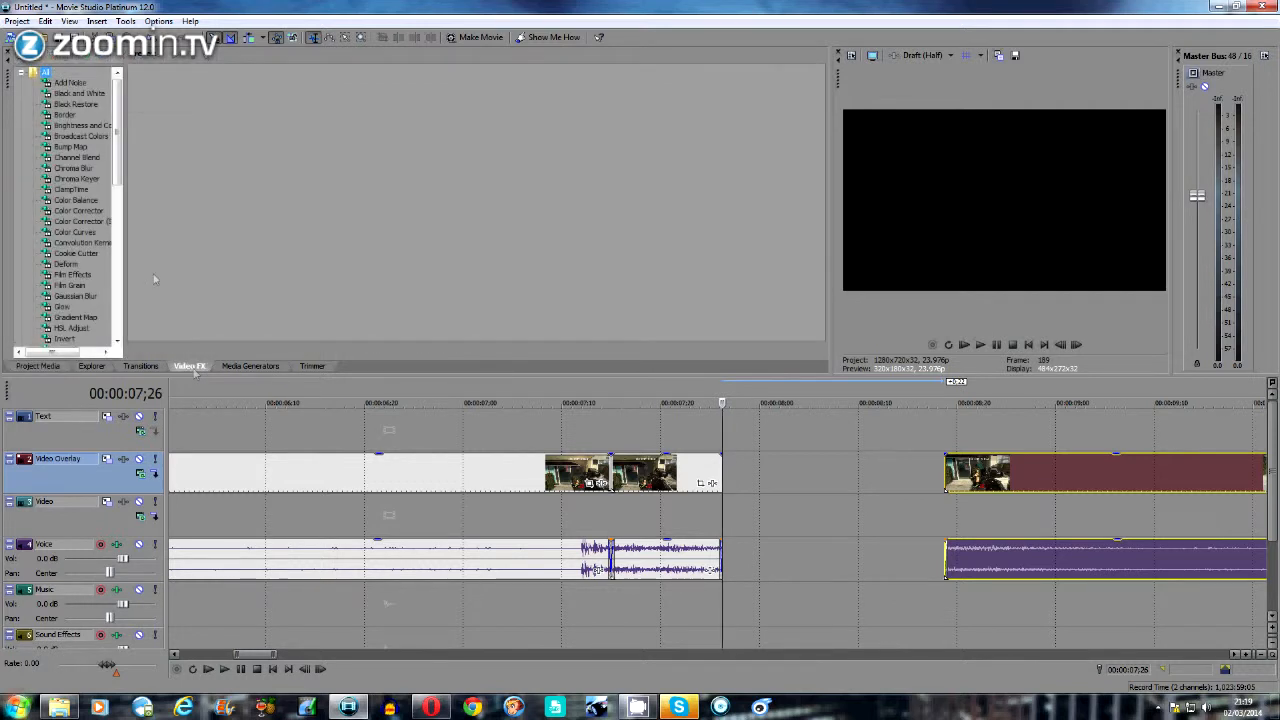
scroll("down", 3)
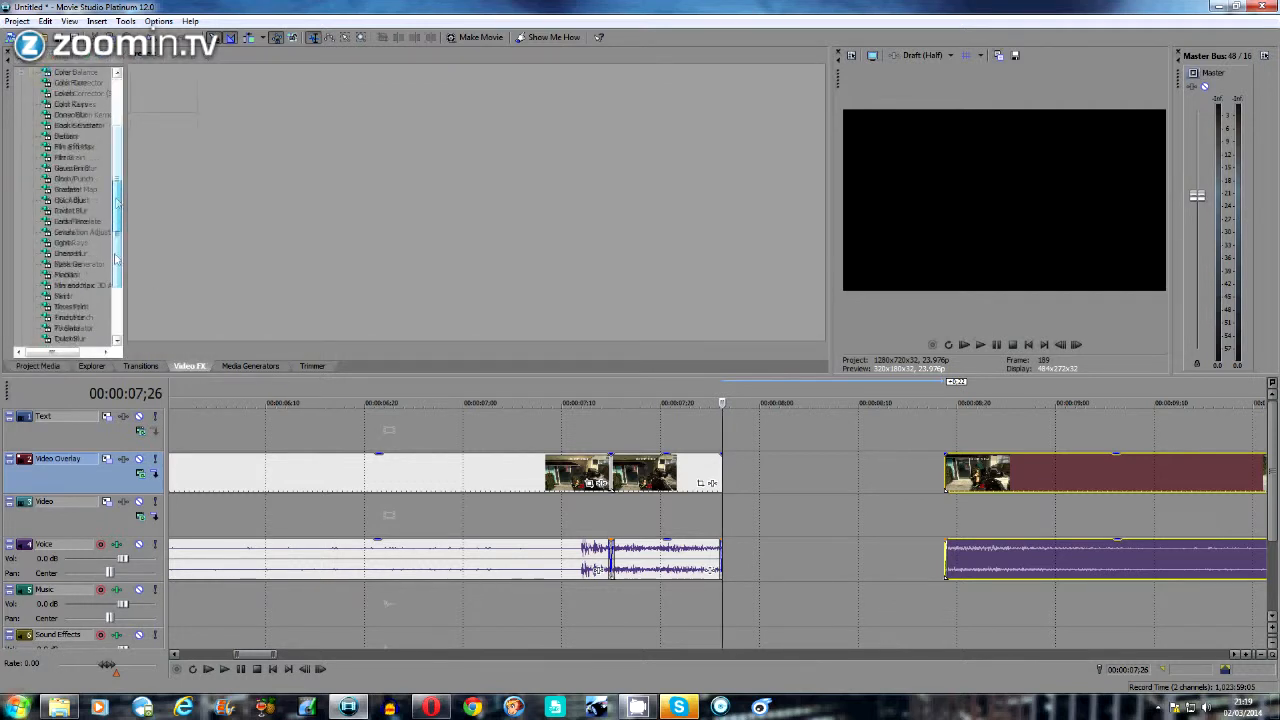
scroll("down", 3)
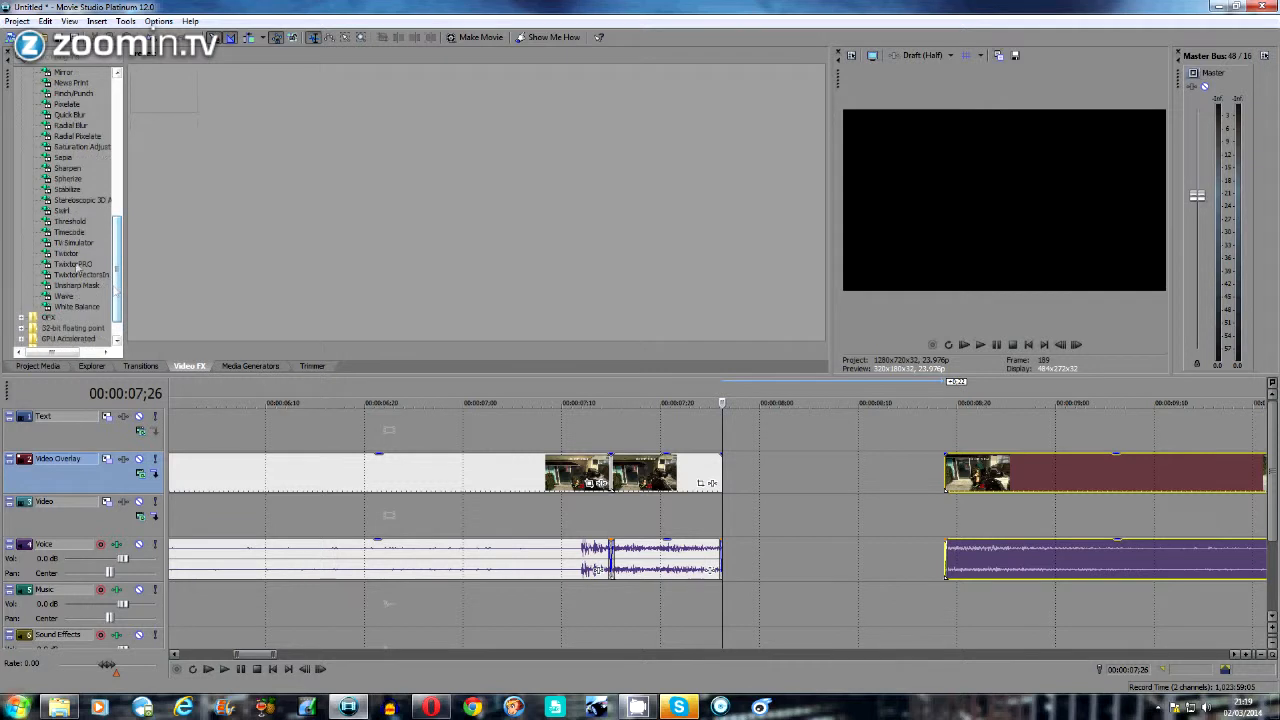
left_click(72, 264)
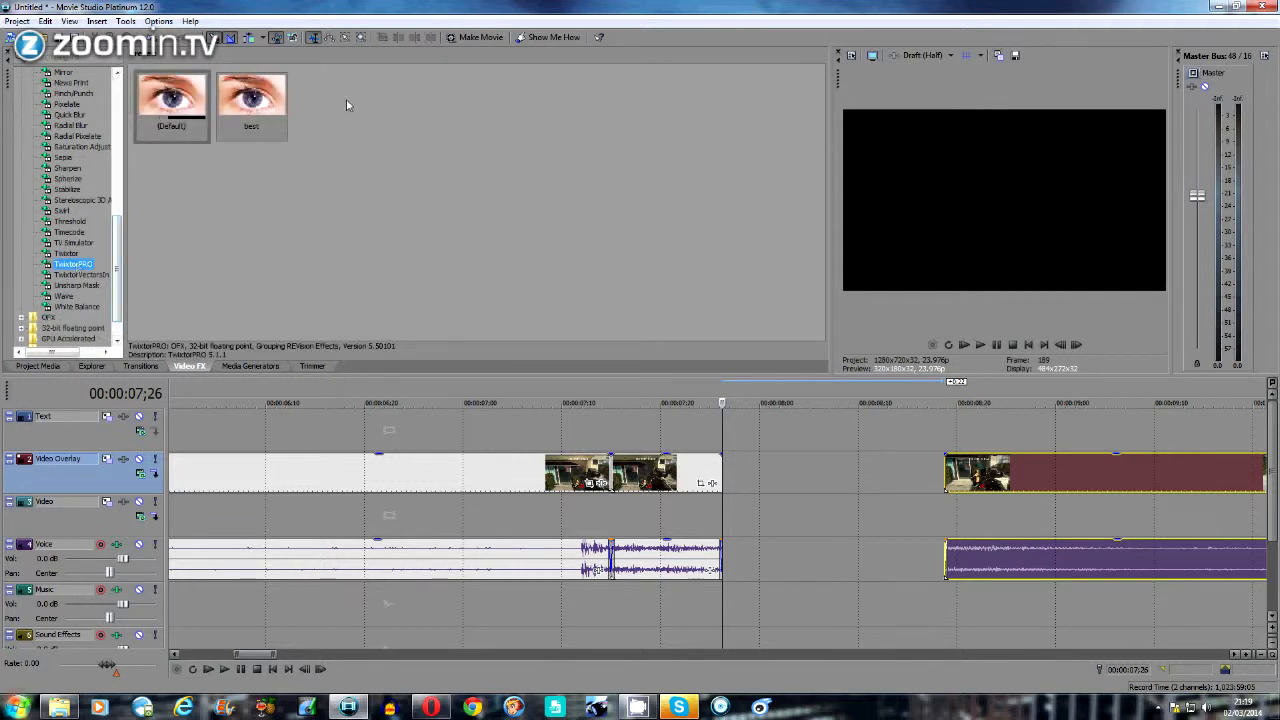
left_click(252, 96)
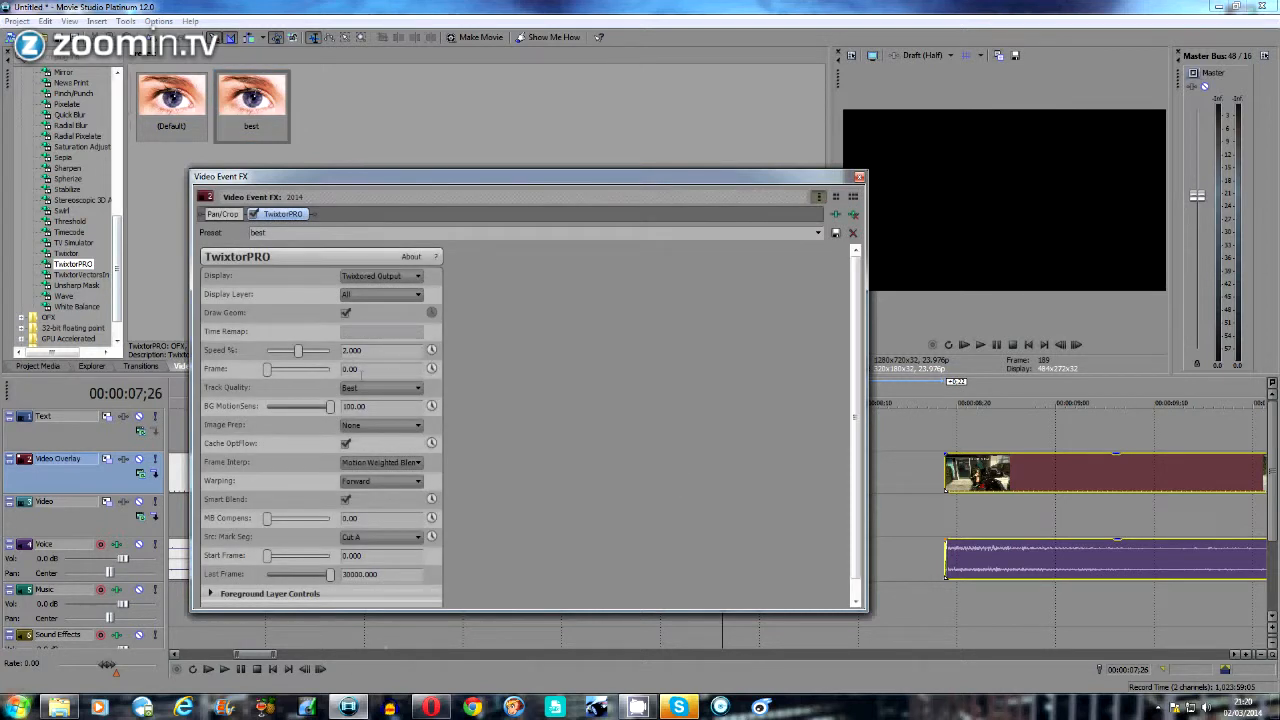
- Change the TwixtorPRO Time Remap option and close the Video Event FX window
left_click(380, 332)
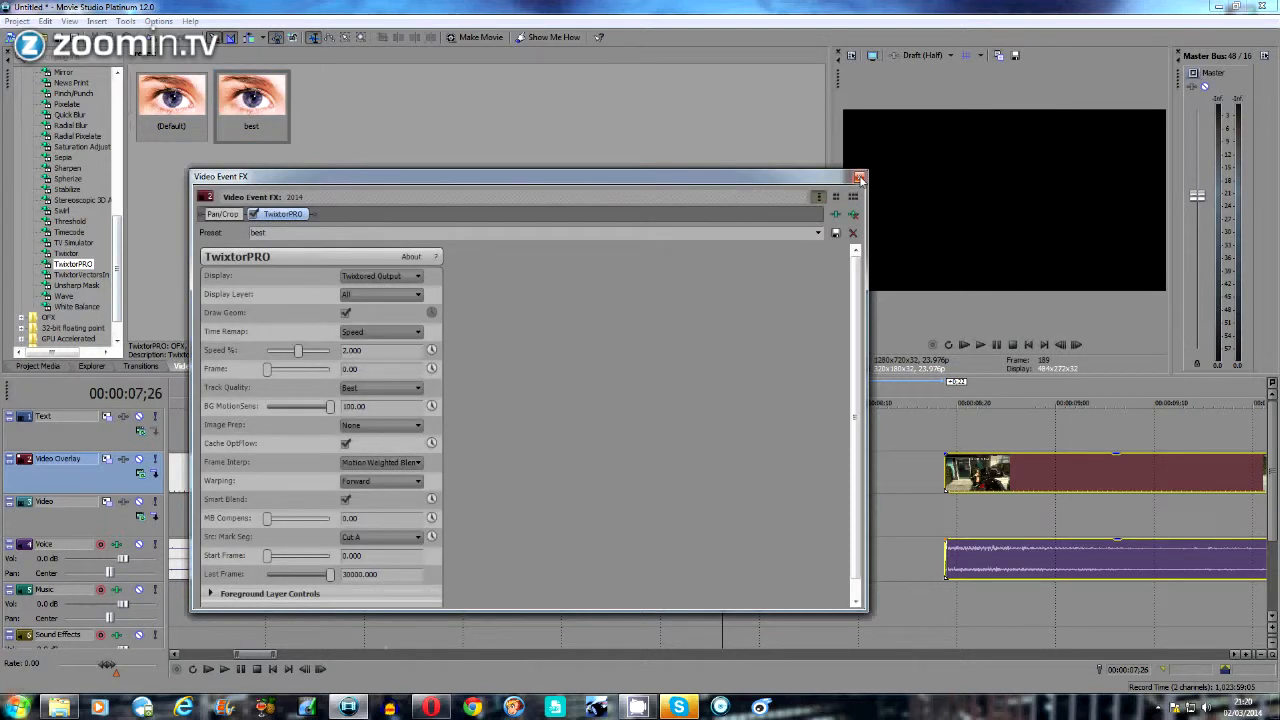
left_click(858, 176)
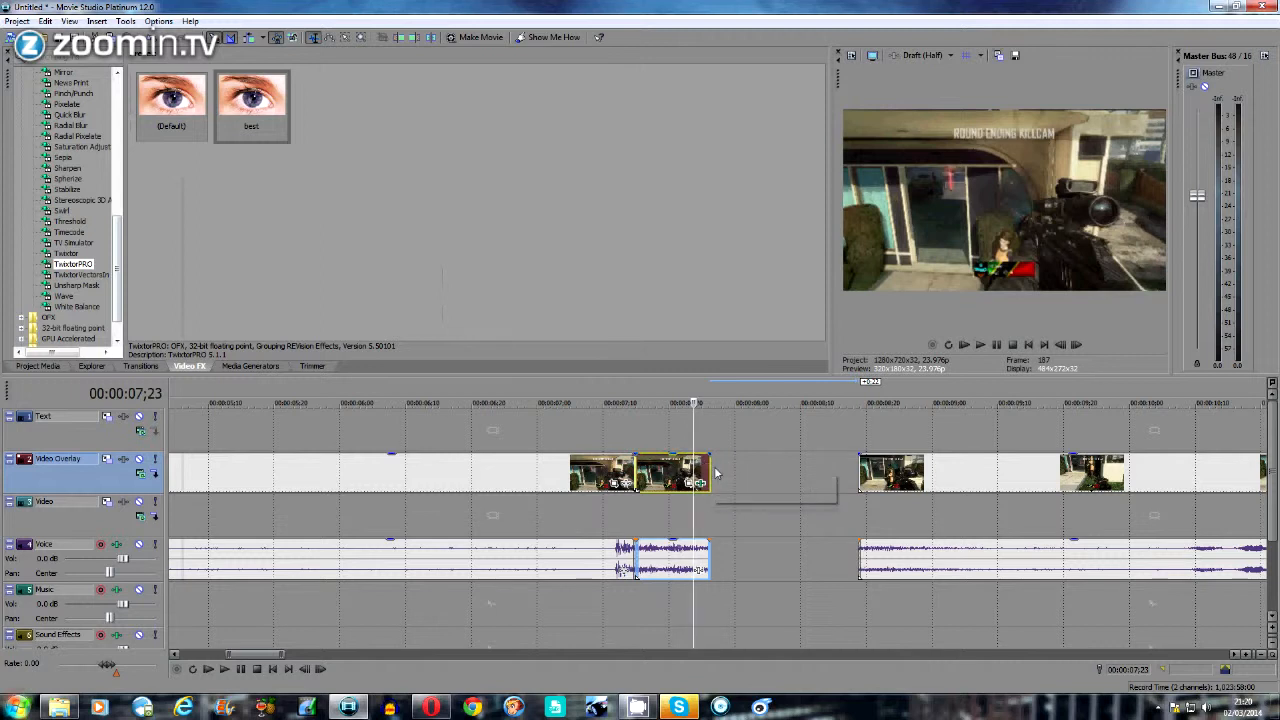
mouse_move(704, 470)
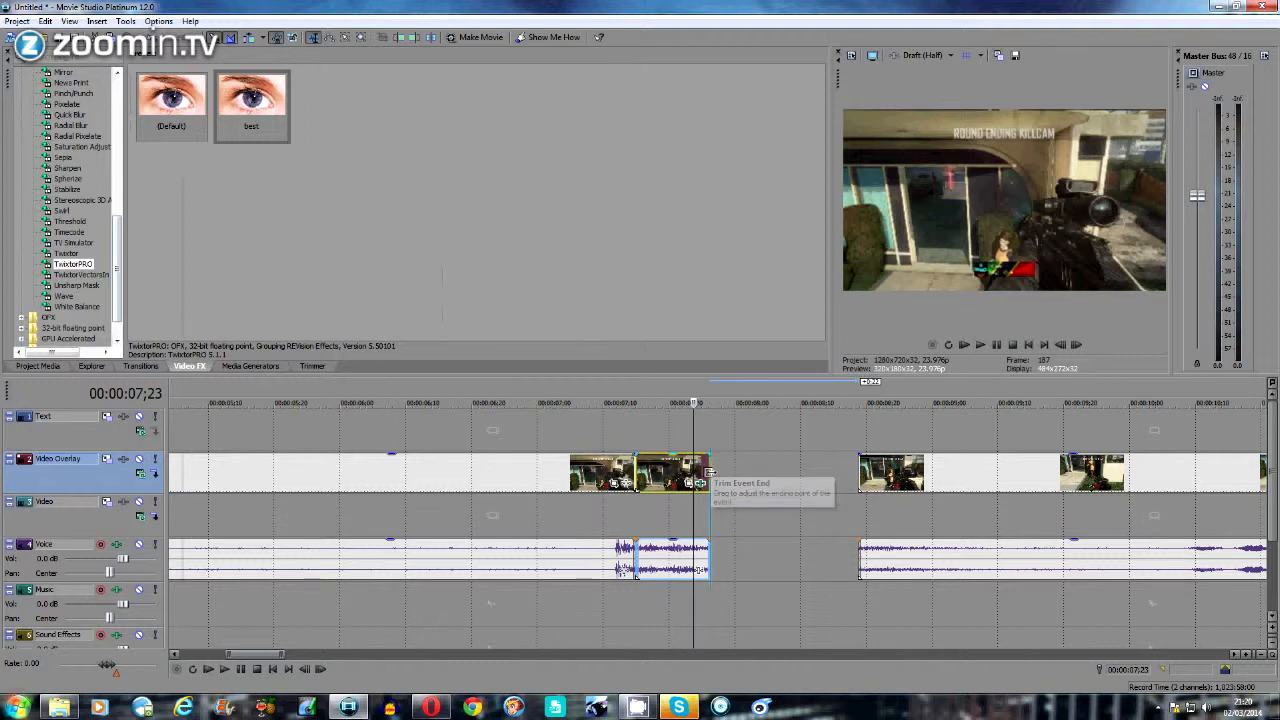
- Ctrl-drag the TwixtorPRO event's right edge so the slow-motion plays longer
left_click_drag(710, 472, 724, 472)
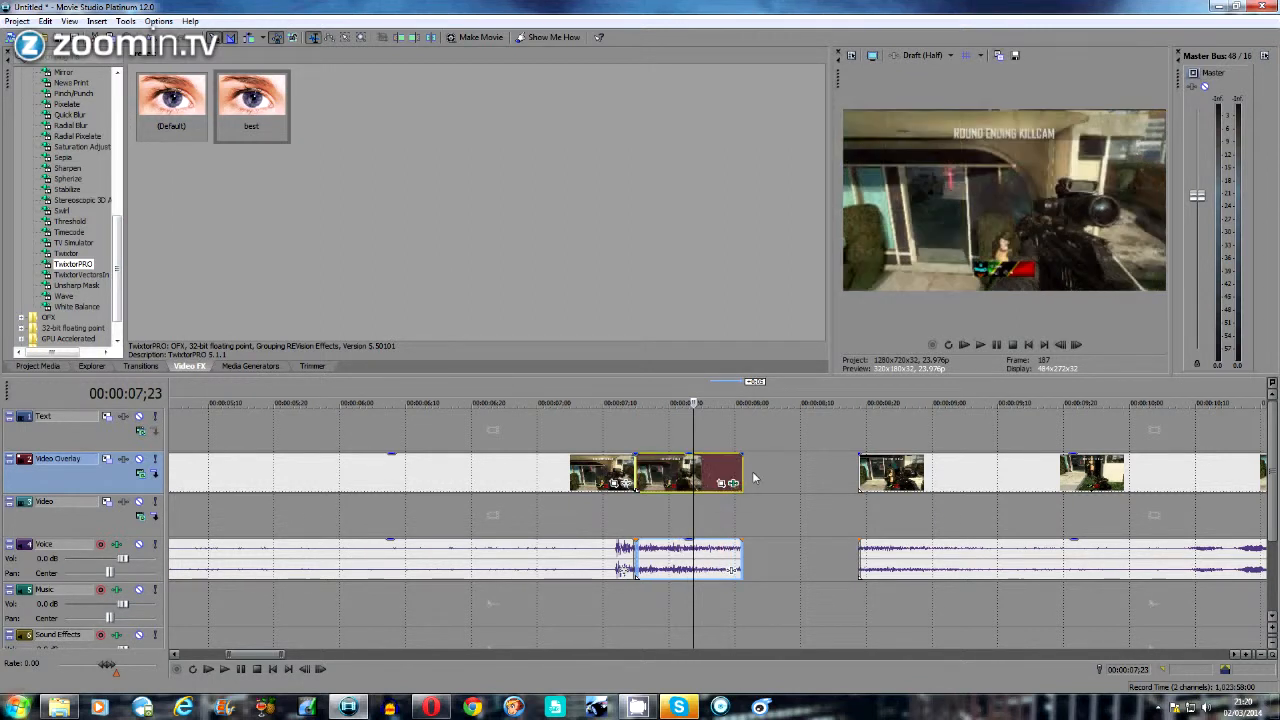
mouse_move(752, 482)
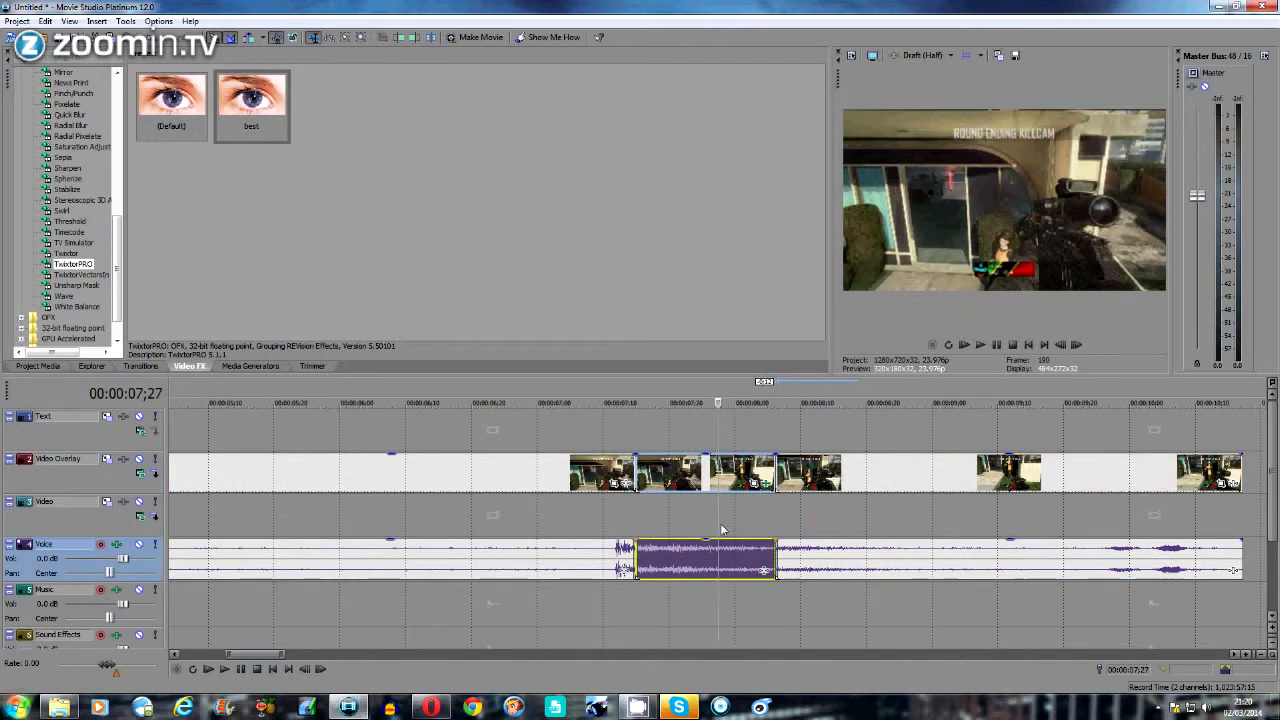
mouse_move(726, 516)
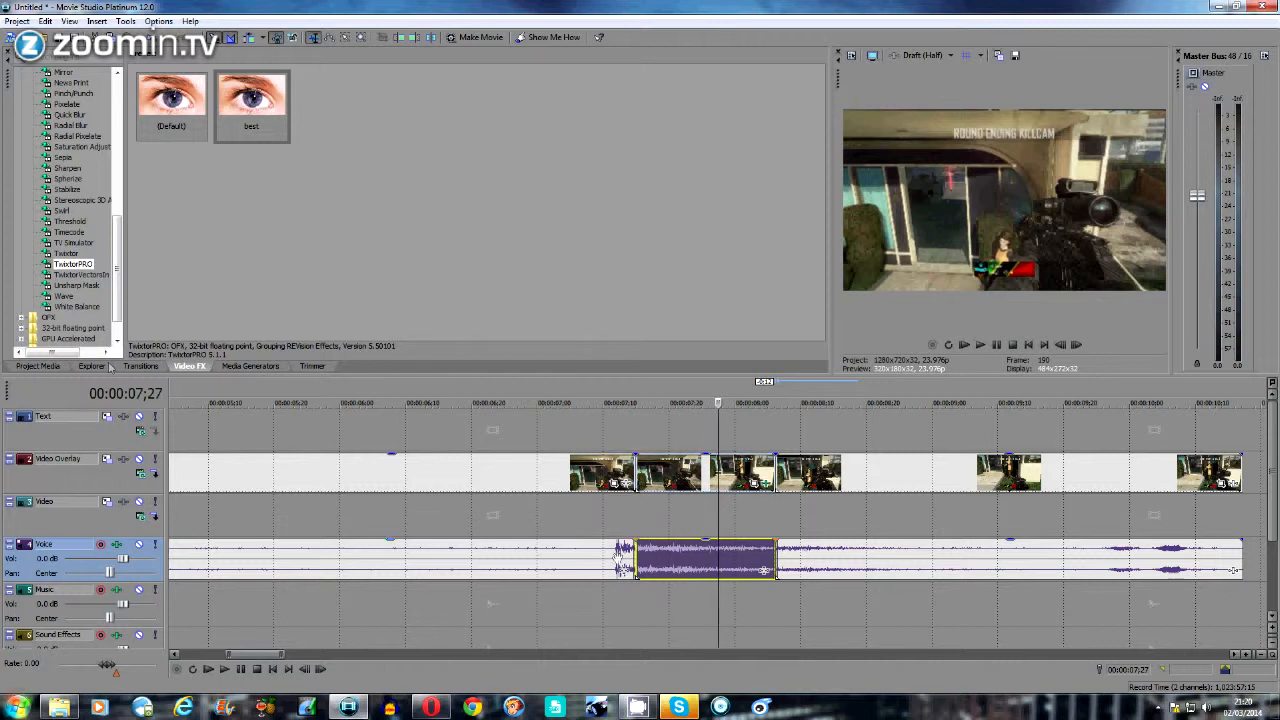
- Delete the audio event under the slow-motion section on the Voice track
right_click(700, 560)
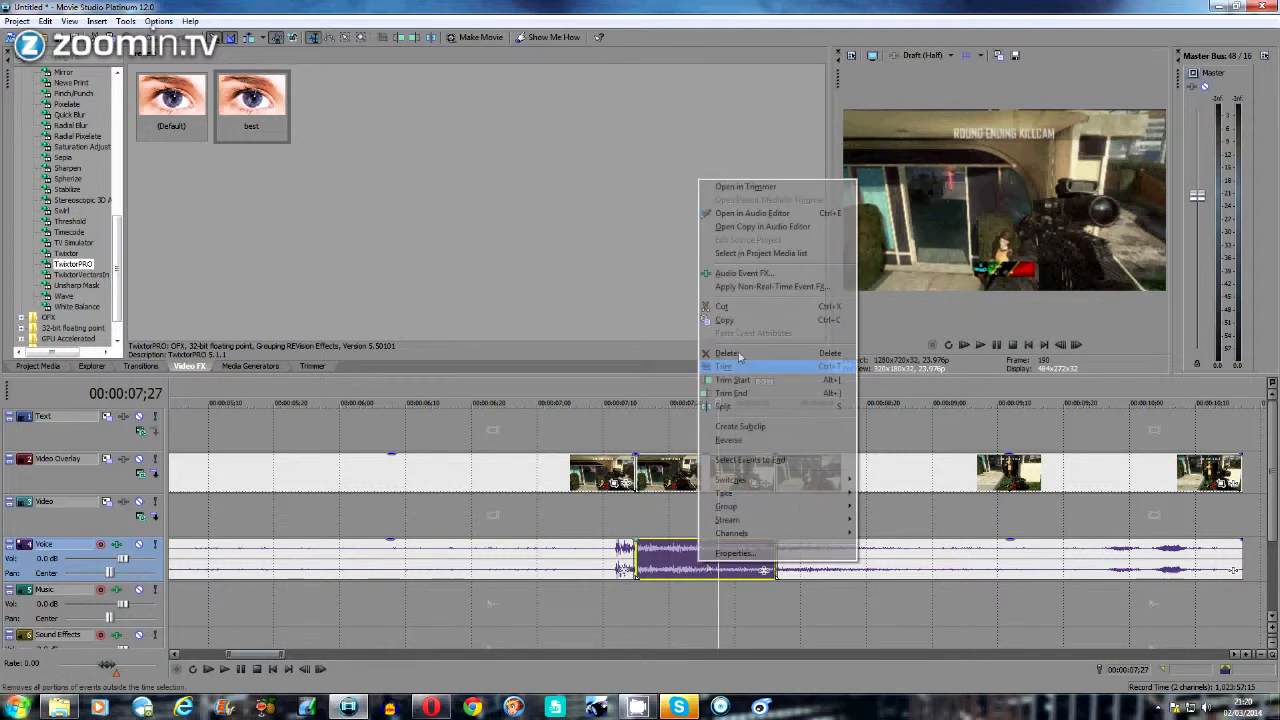
mouse_move(728, 352)
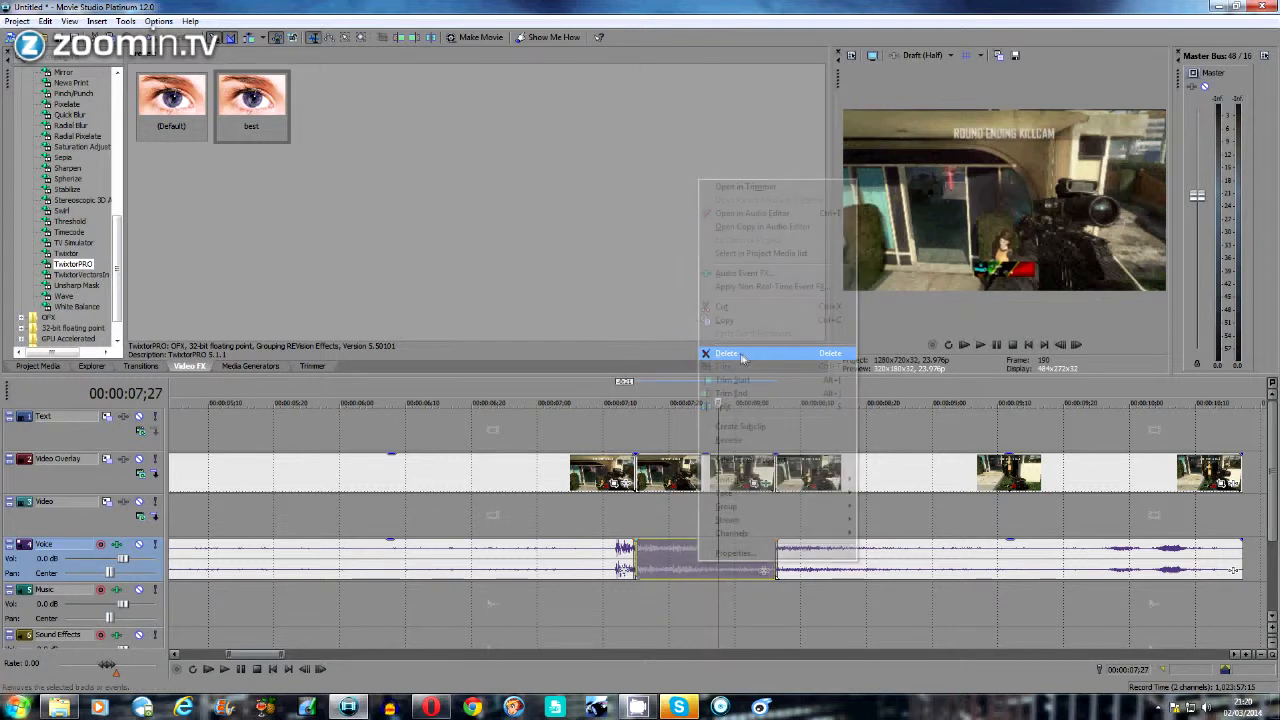
left_click(726, 352)
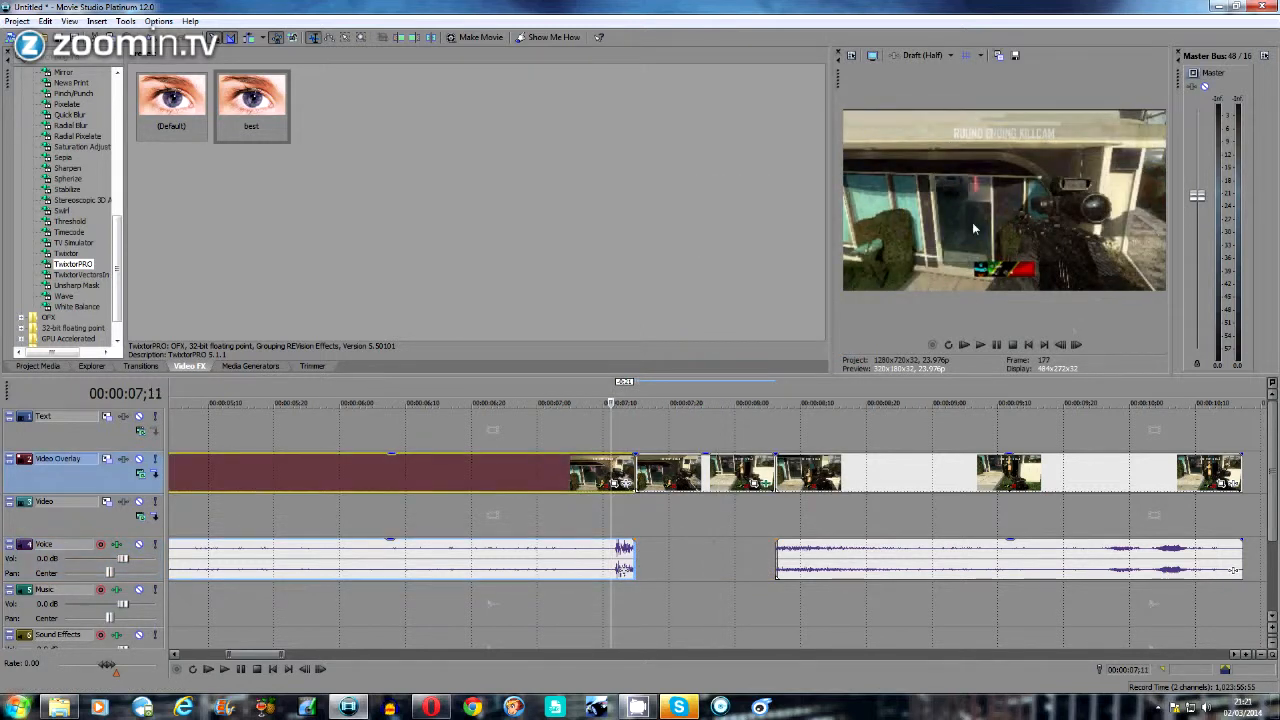
left_click(980, 344)
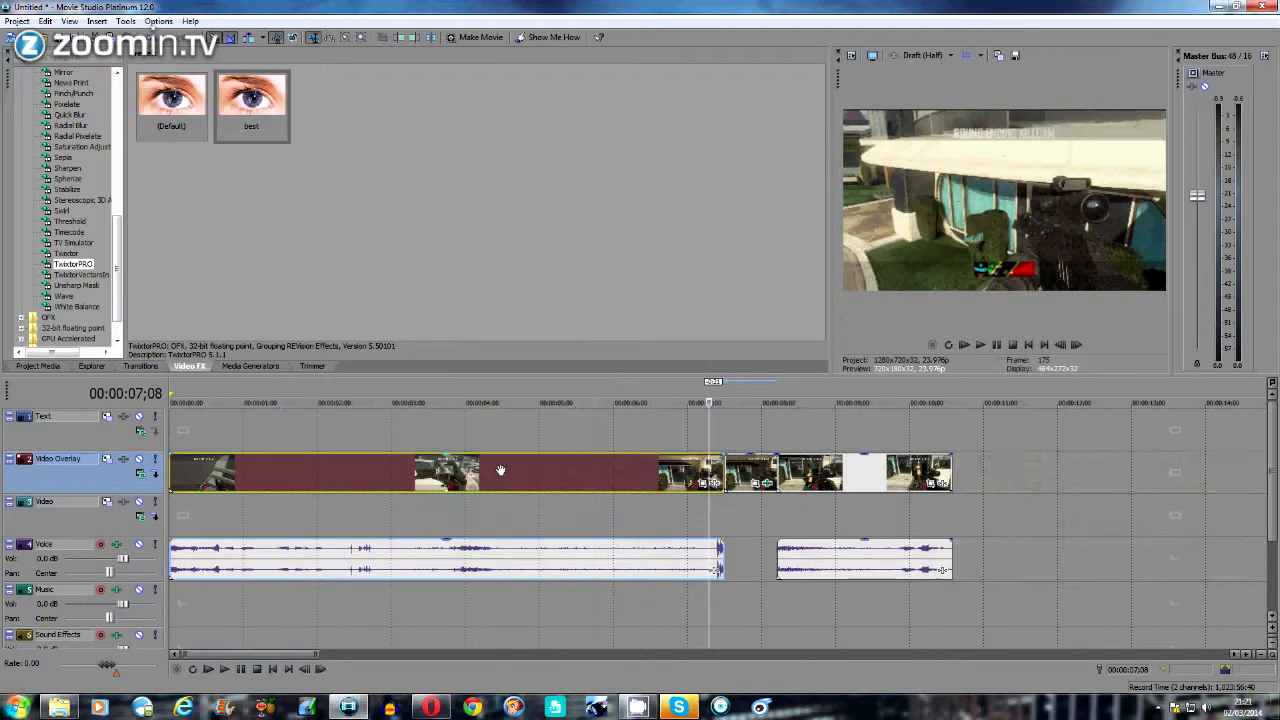
left_click(980, 344)
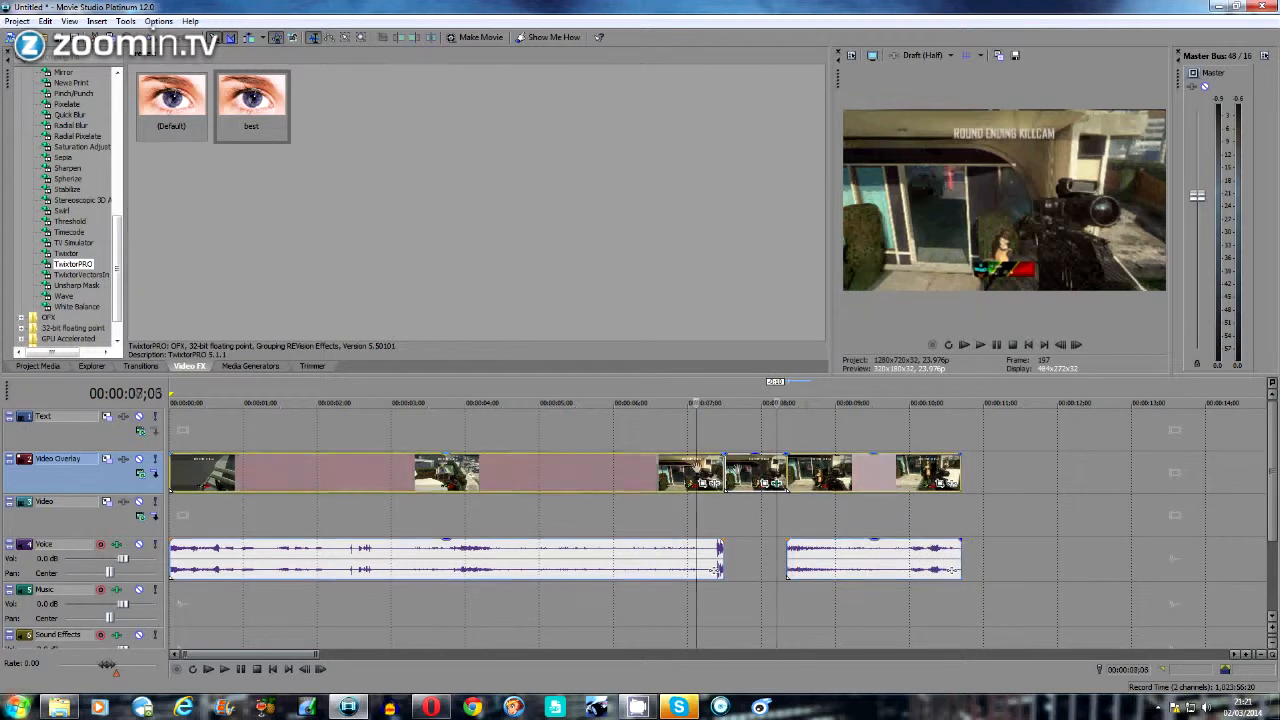
left_click(980, 344)
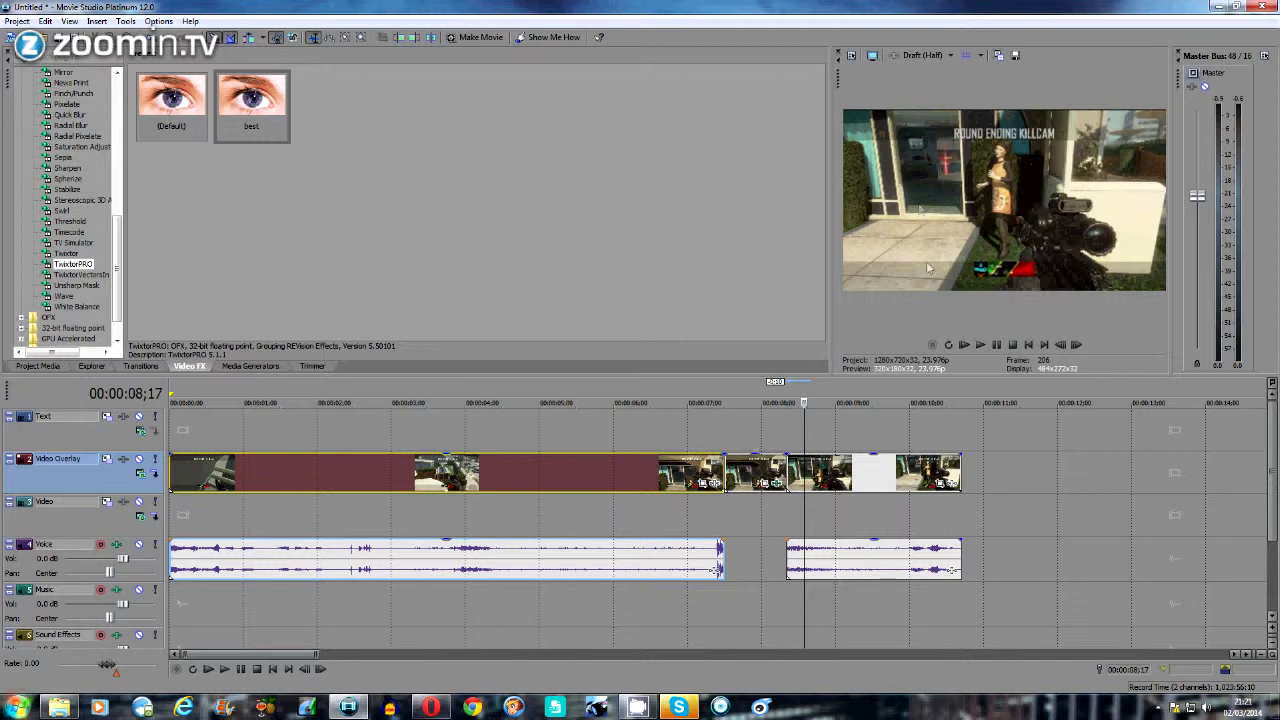
mouse_move(838, 326)
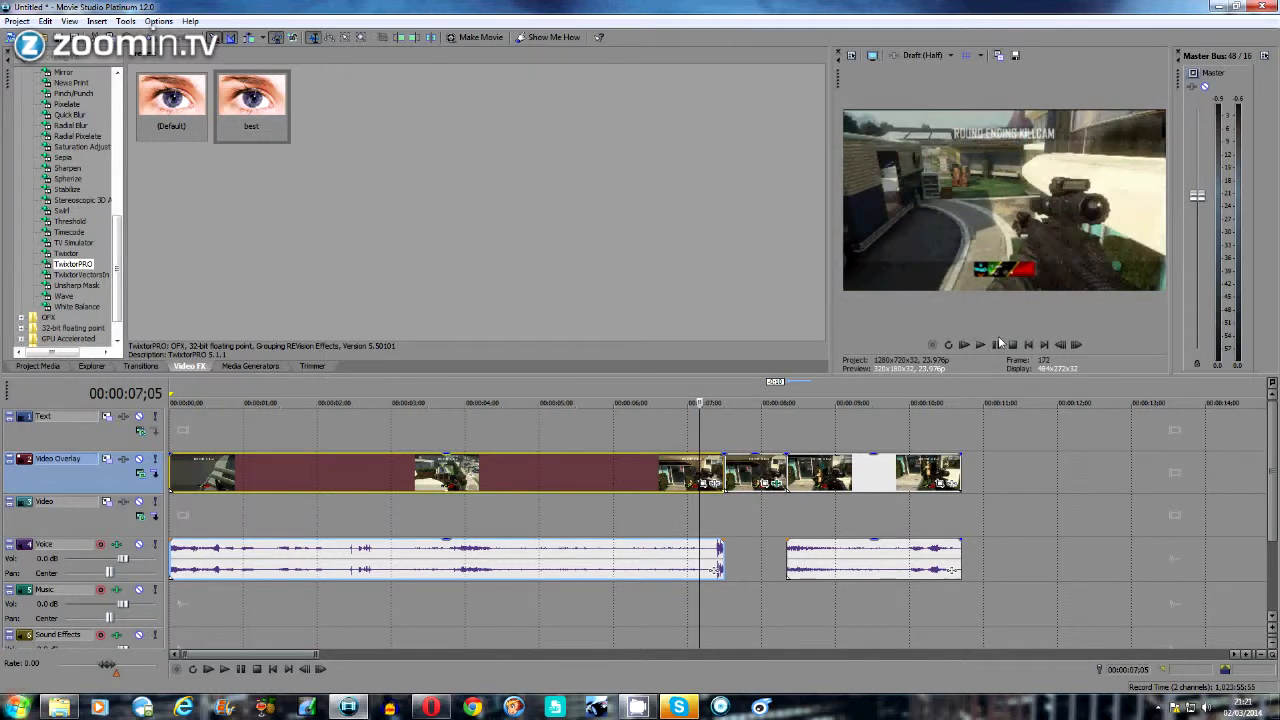
mouse_move(996, 344)
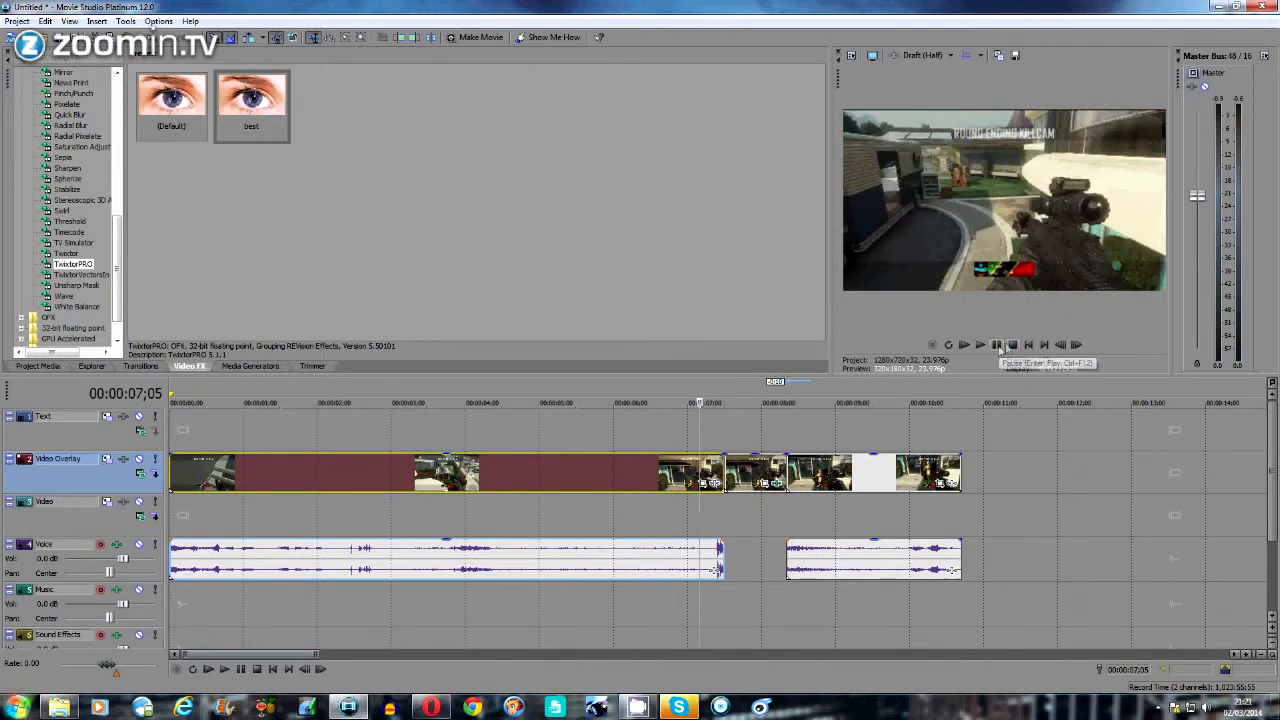
left_click(980, 344)
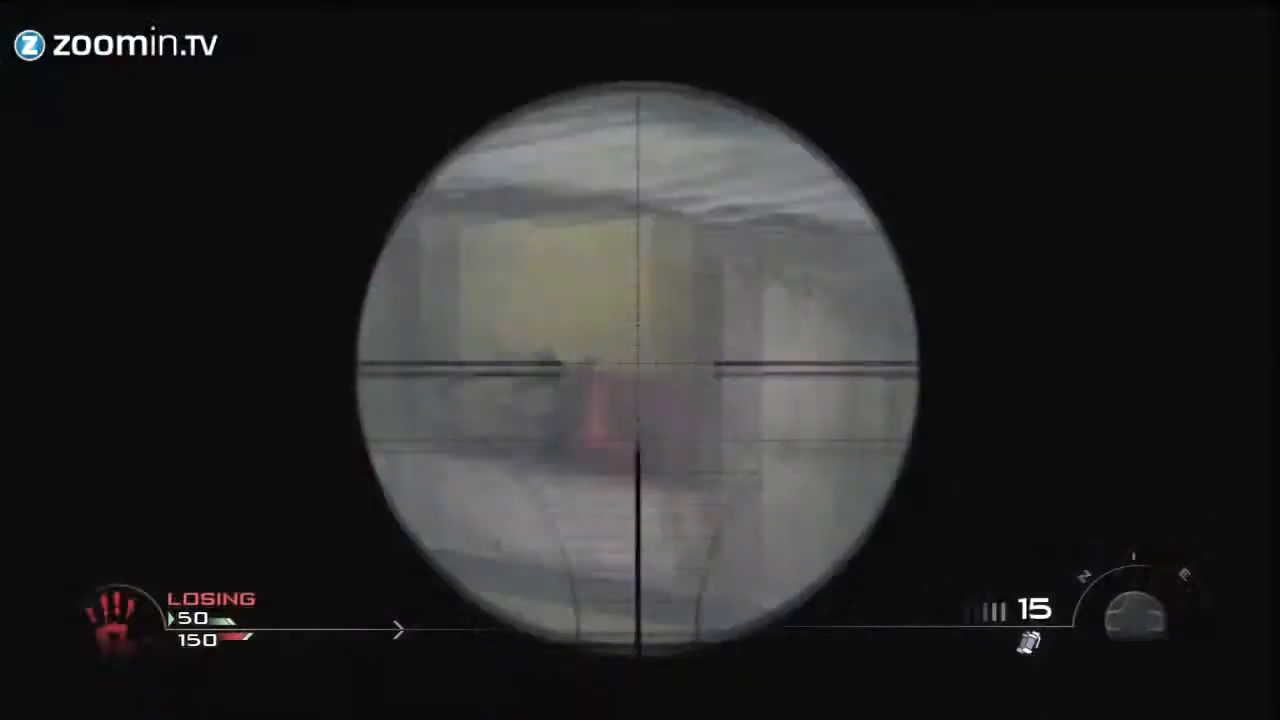
- Play the rendered gameplay clip in the media player
left_click(640, 360)
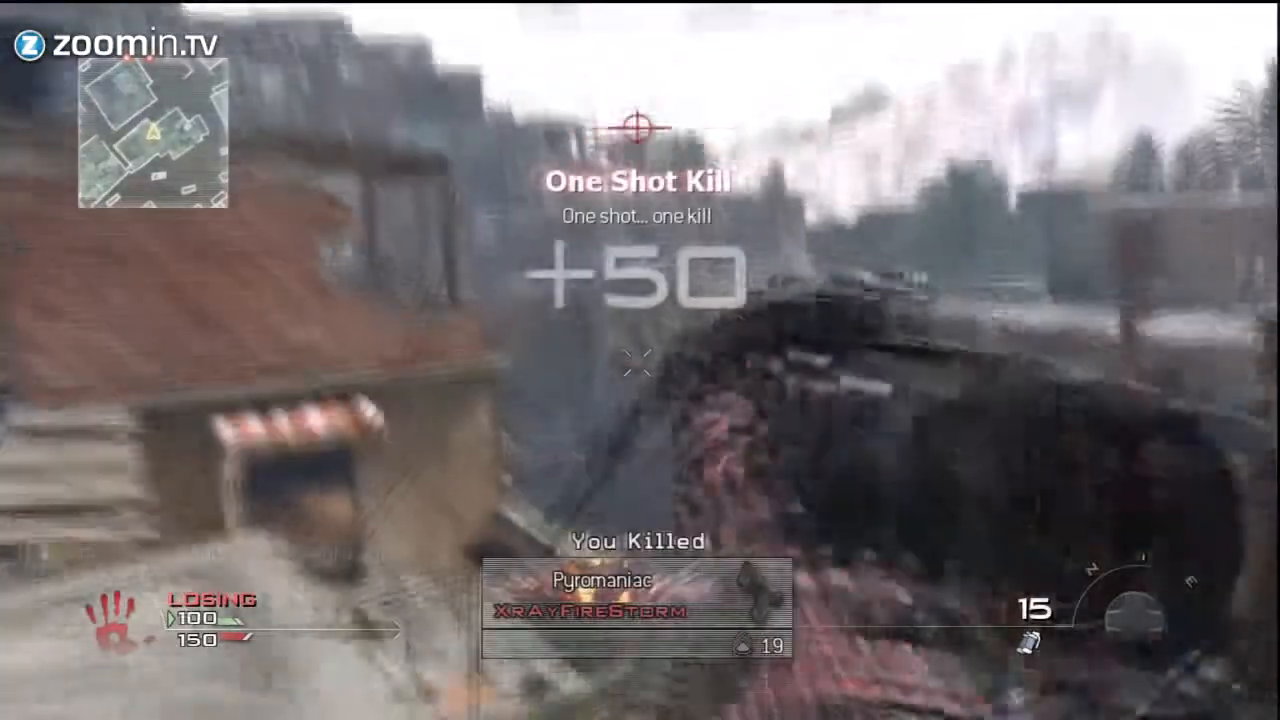